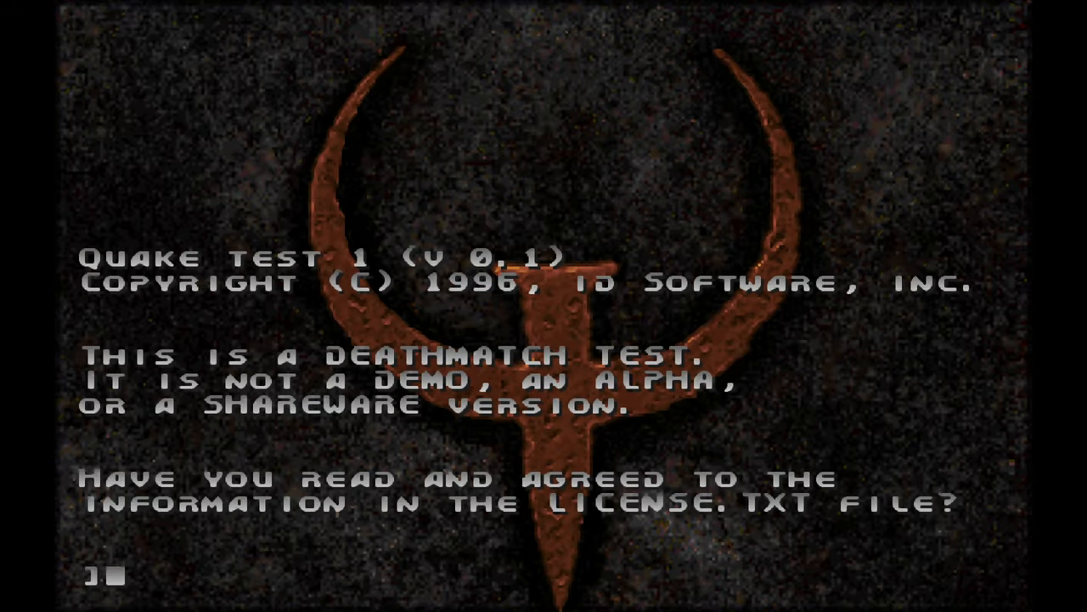
Step: Answer 'yes' at the license prompt, then start typing an exit command at DOS
{"action": "type", "text": "yes"}
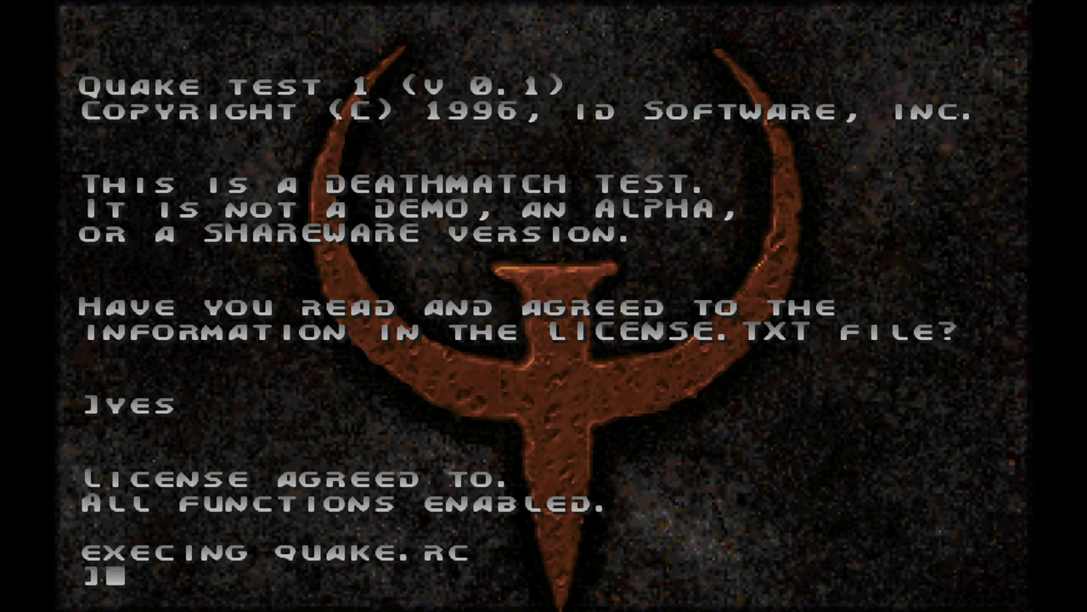
{"action": "type", "text": "exit"}
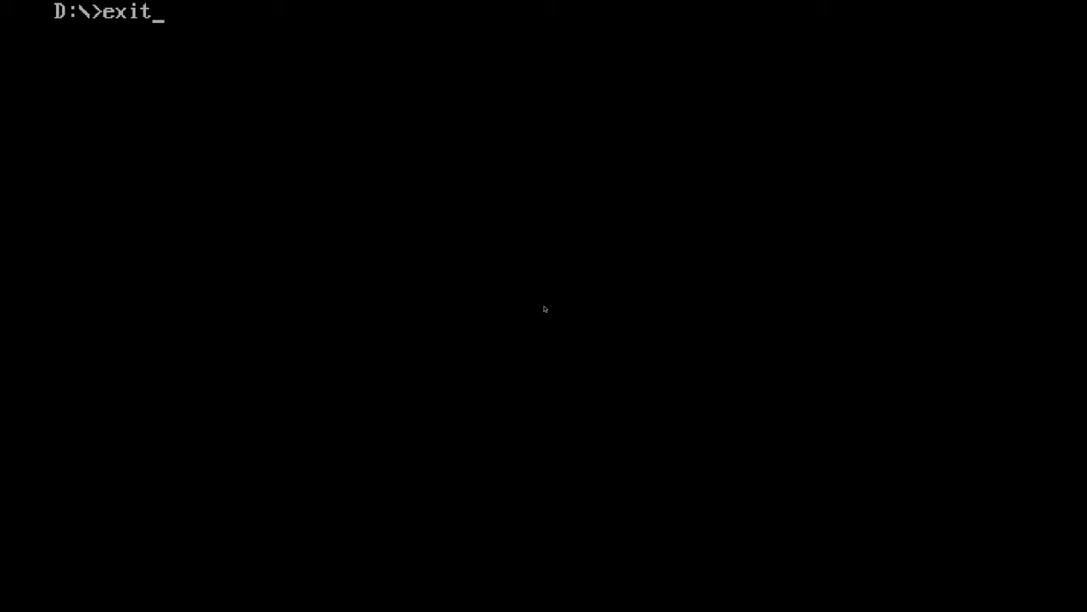
{"action": "mouse_move", "coordinate": [81, 389]}
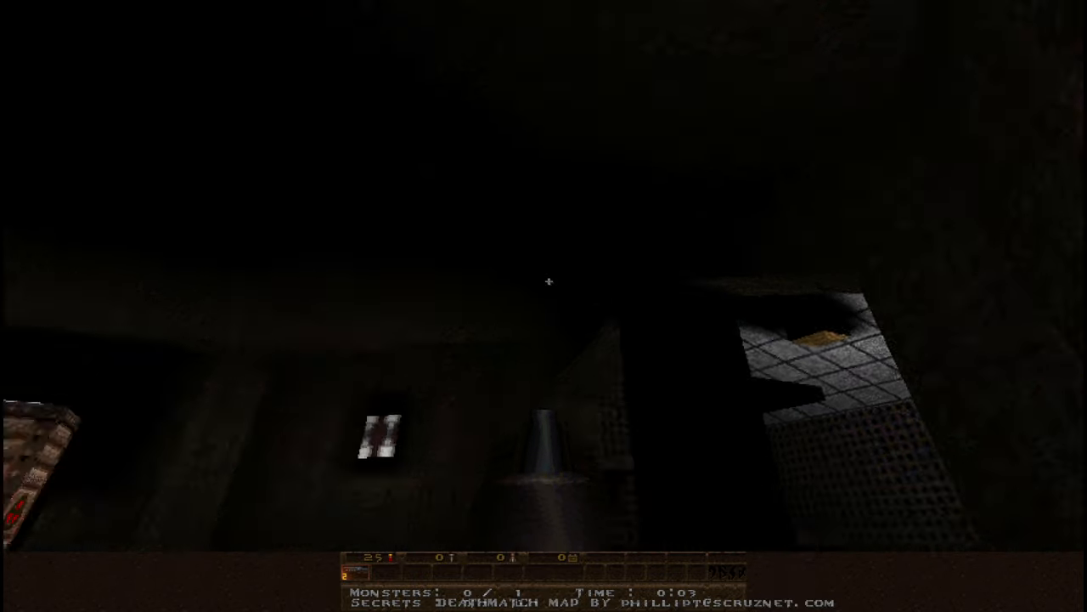
Step: Bring up the game's main menu over the custom deathmatch map
{"action": "key", "text": "`"}
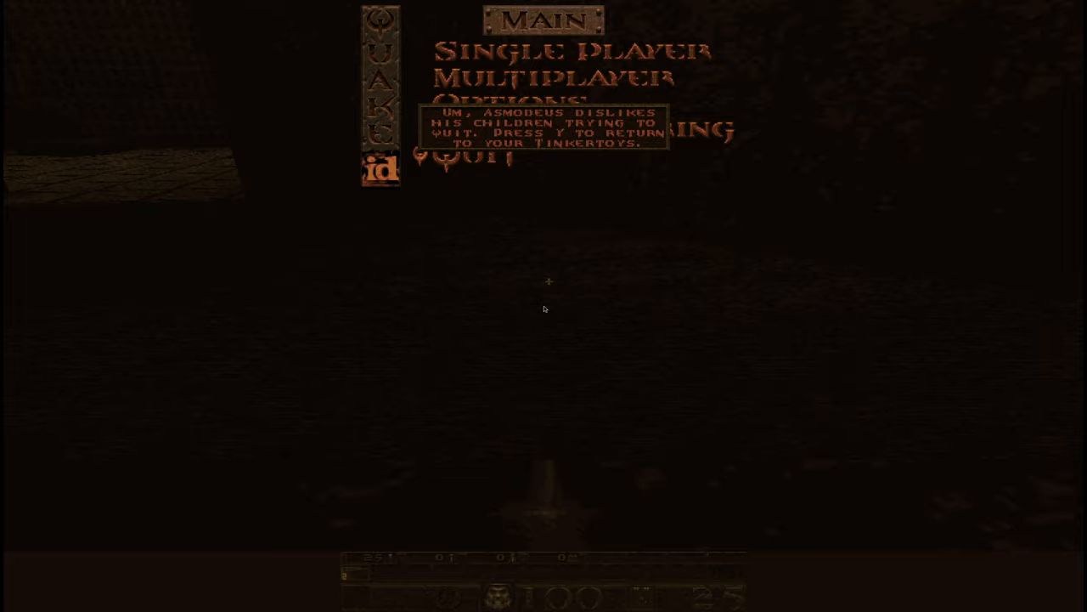
Step: Dismiss the quit prompt, keep playing, then choose Quit from the main menu again
{"action": "key", "text": "y"}
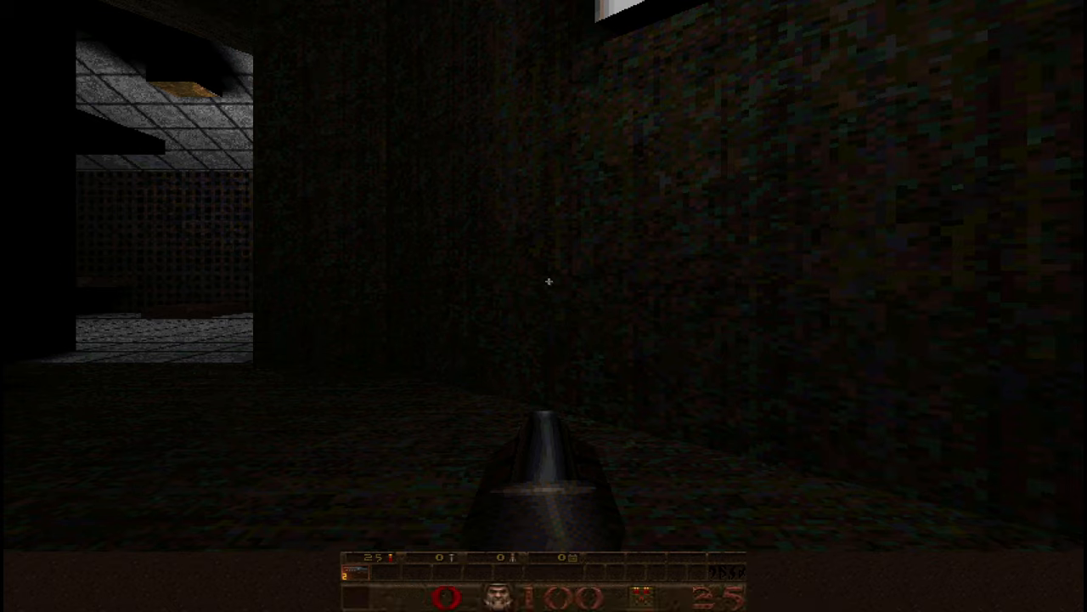
{"action": "key", "text": "Escape"}
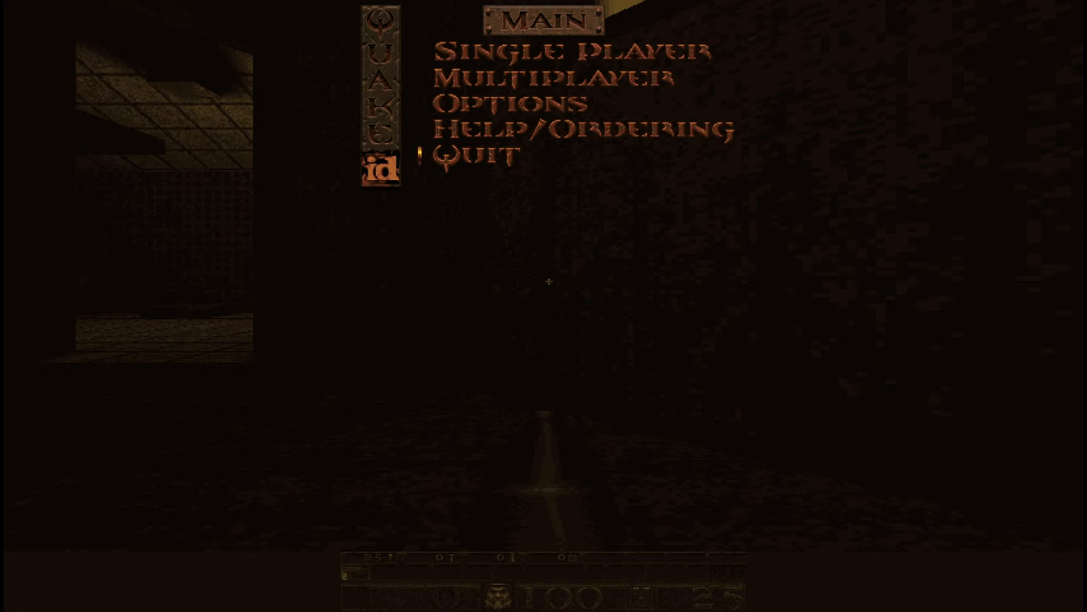
{"action": "left_click", "coordinate": [481, 154]}
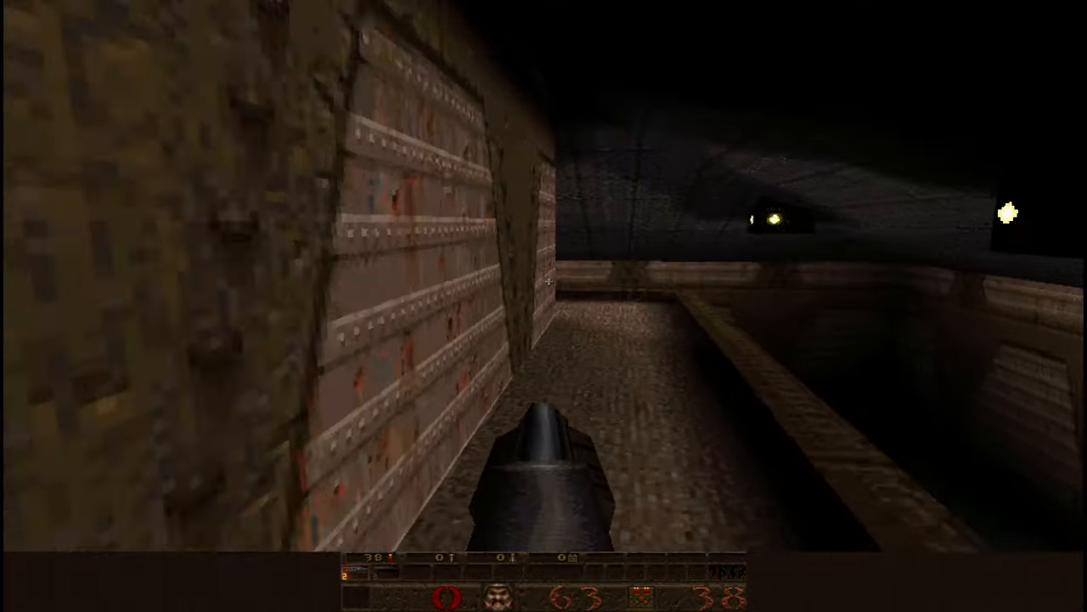
Step: Move forward along the stone walkway beside the dark pit
{"action": "key", "text": "w"}
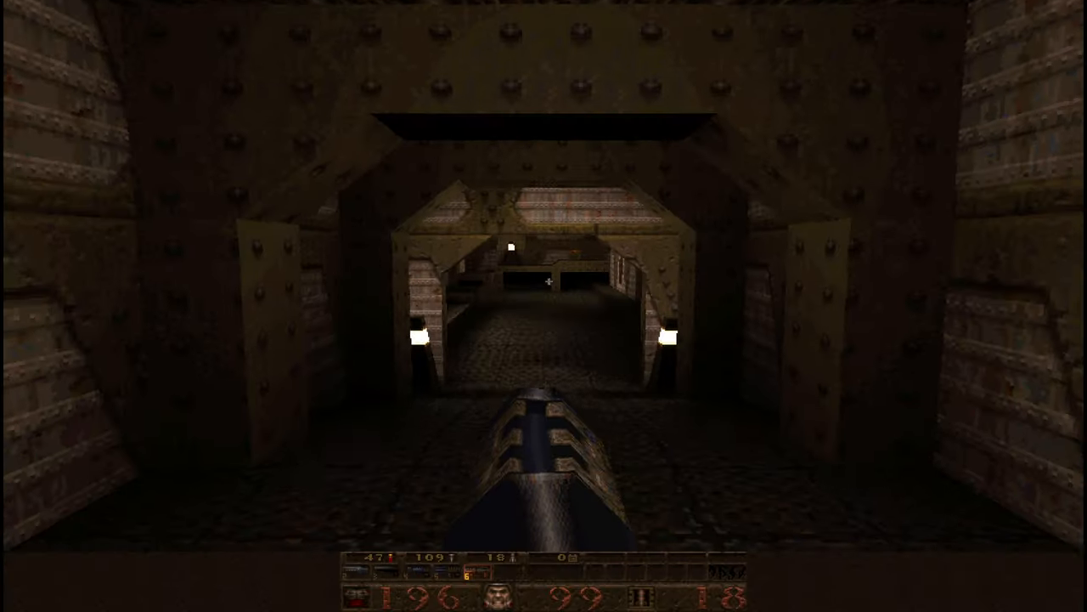
Step: Pause play and choose Quit to show the quit confirmation prompt
{"action": "key", "text": "Escape"}
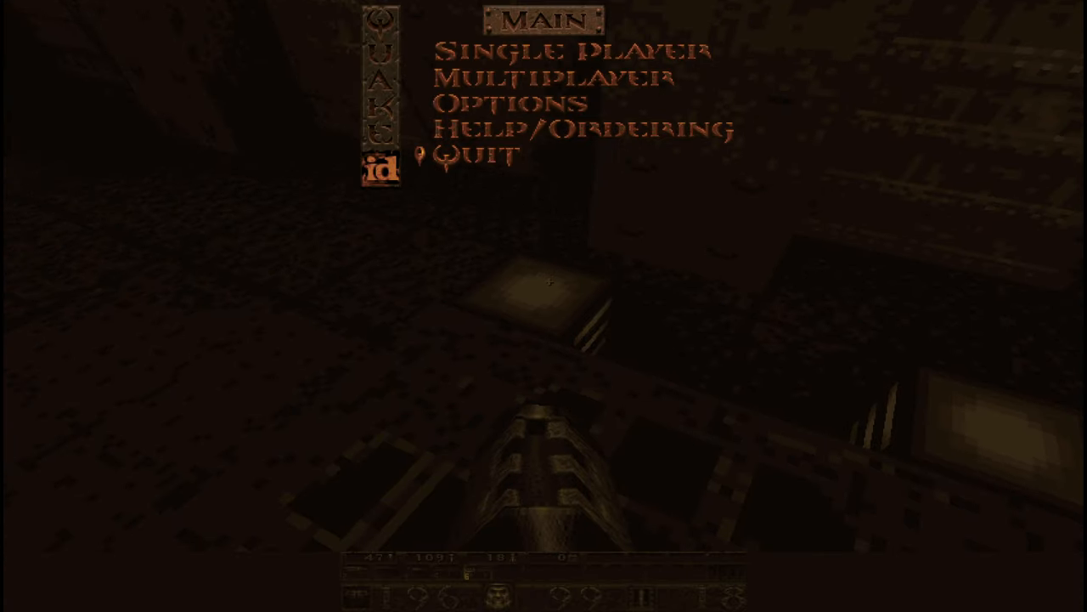
{"action": "left_click", "coordinate": [478, 155]}
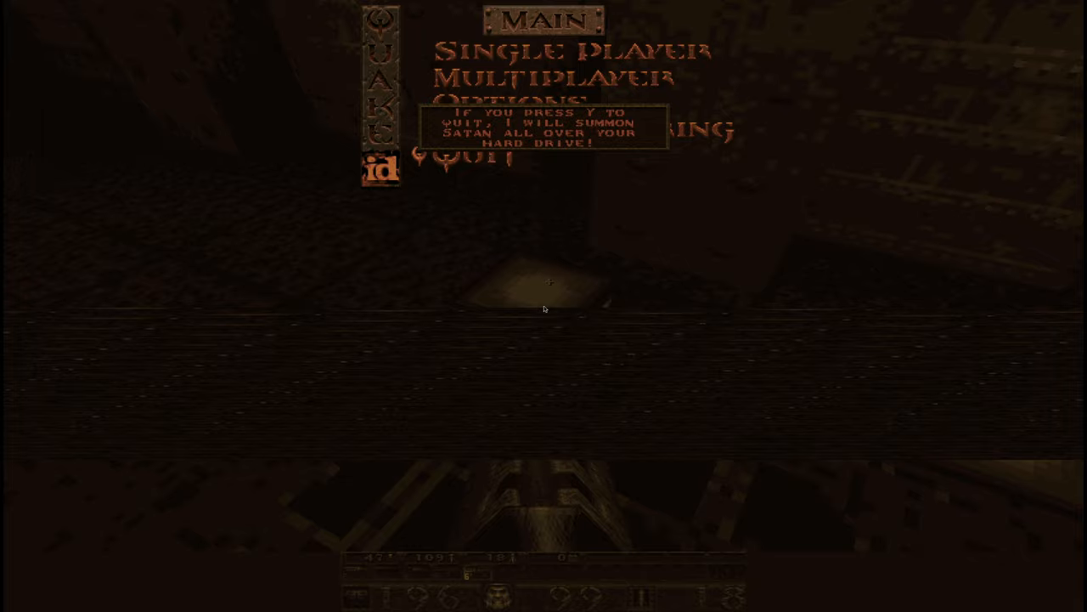